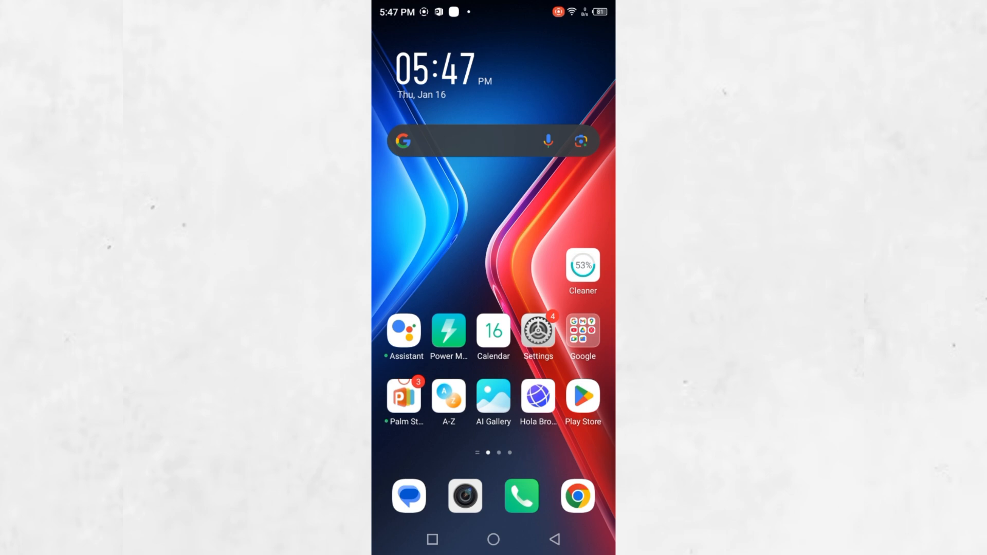
Step: In Play Store, find Microsoft Authenticator via the earlier search and install it
left_click(581, 396)
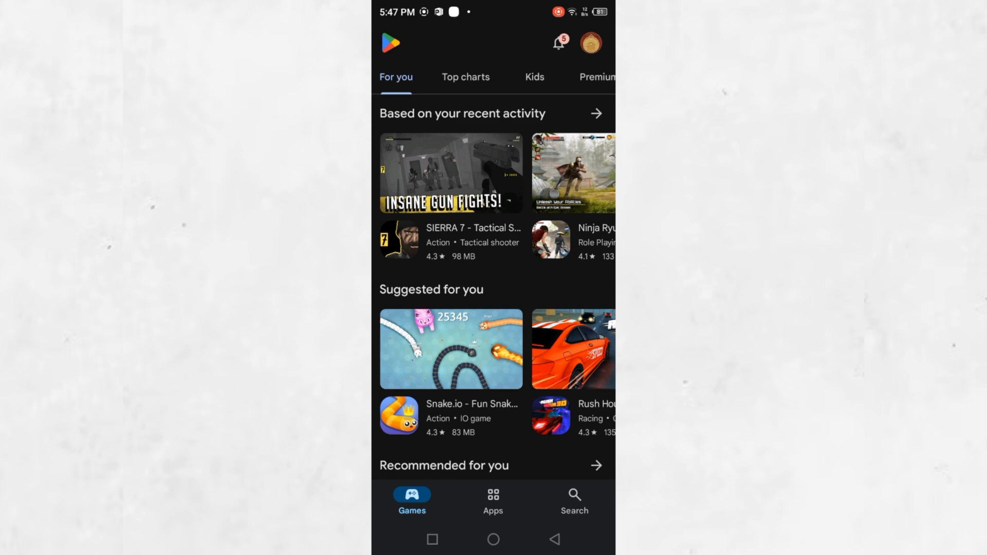
left_click(574, 500)
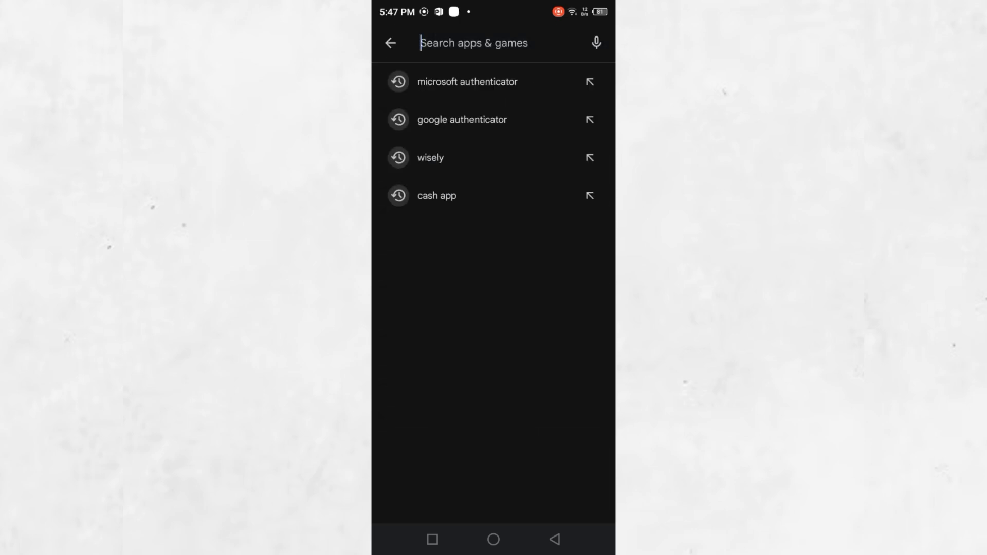
left_click(468, 81)
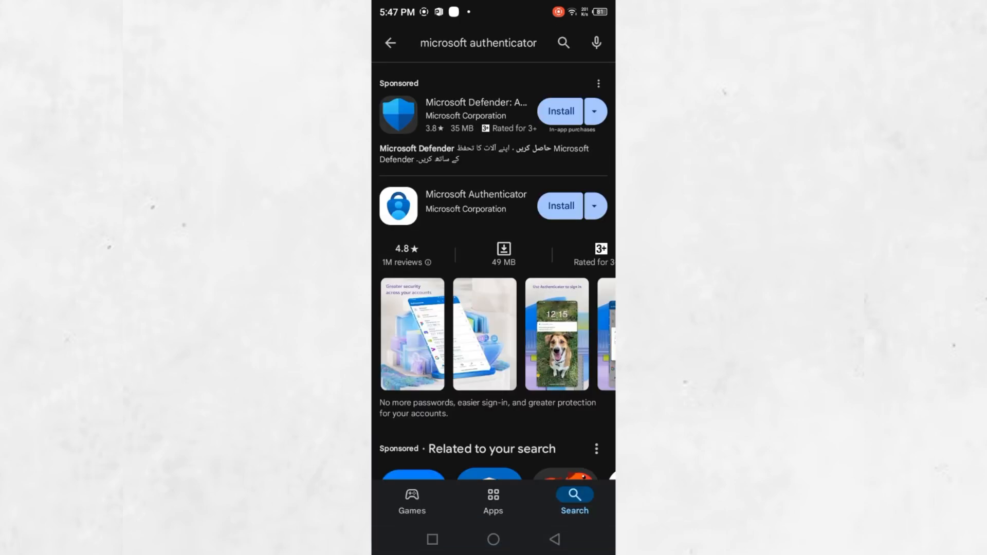
left_click(476, 200)
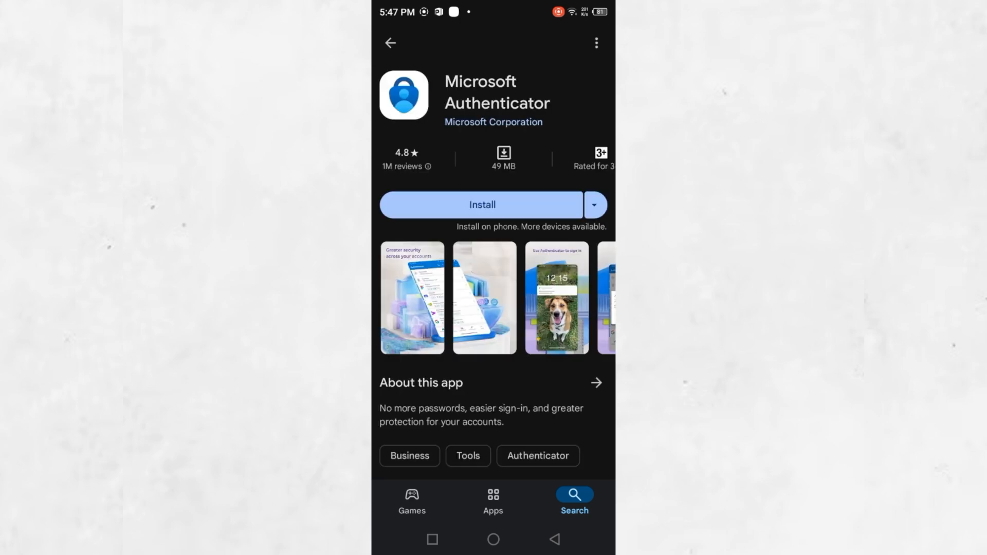
left_click(481, 204)
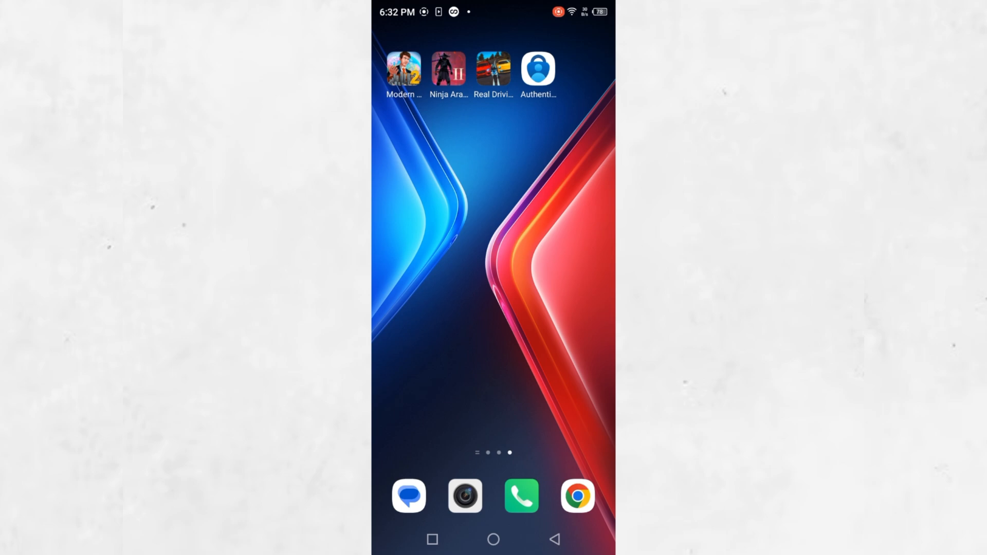
Step: Launch Chrome from the home screen dock
left_click(538, 68)
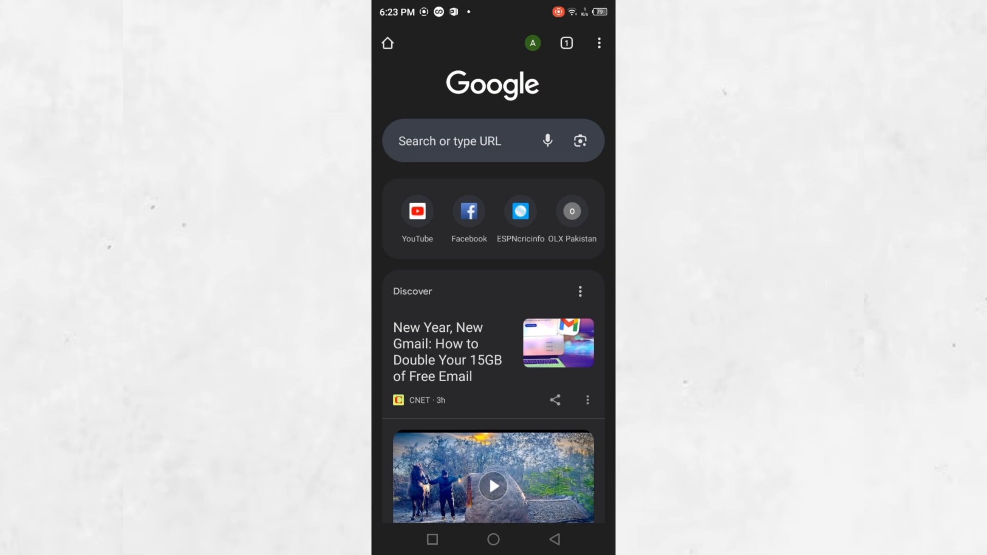
Step: Search Google for 'microsoft recovery page' and open the recovery form help article
left_click(449, 141)
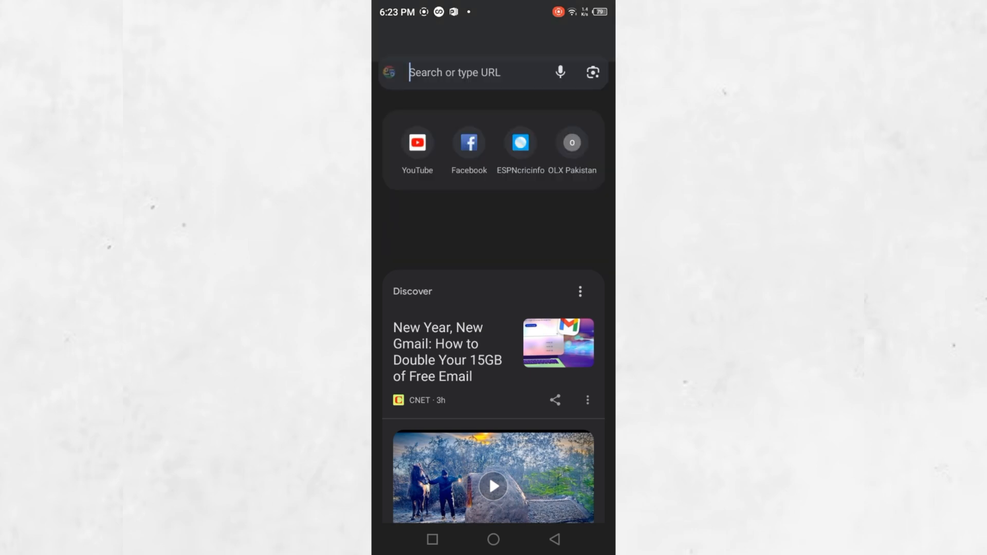
left_click(469, 72)
type("microsoft recovery page")
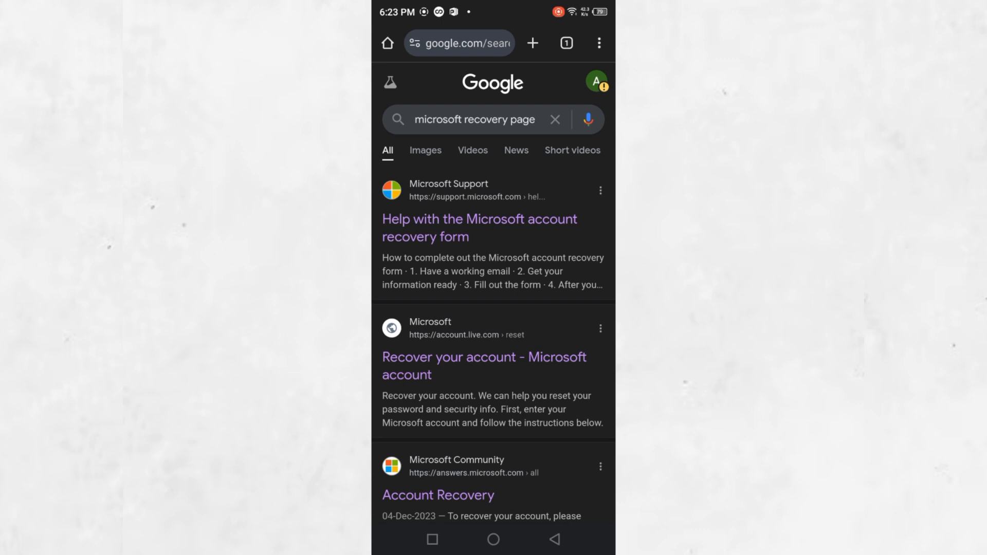
left_click(479, 227)
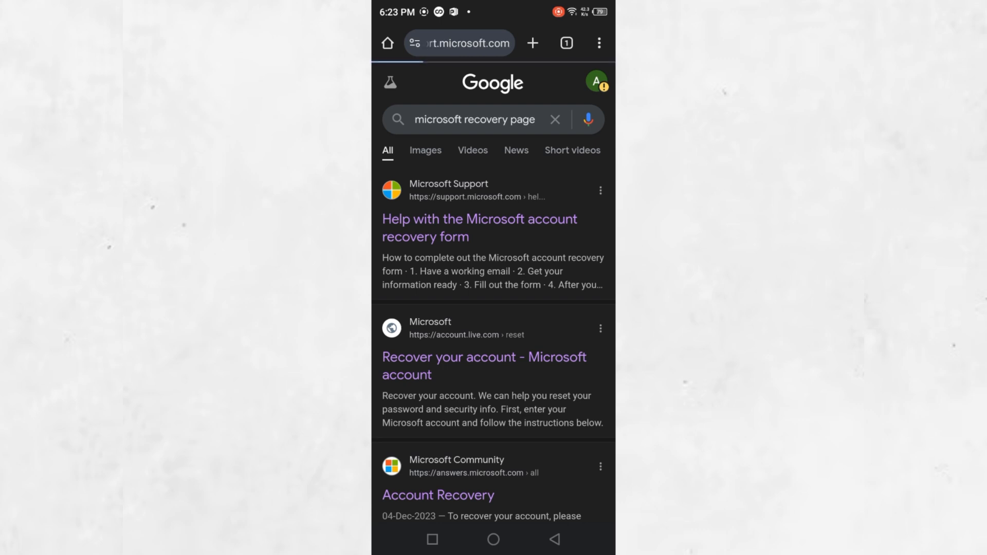
Step: Scroll the support article to step 3 and open the Account recovery form
left_click(478, 227)
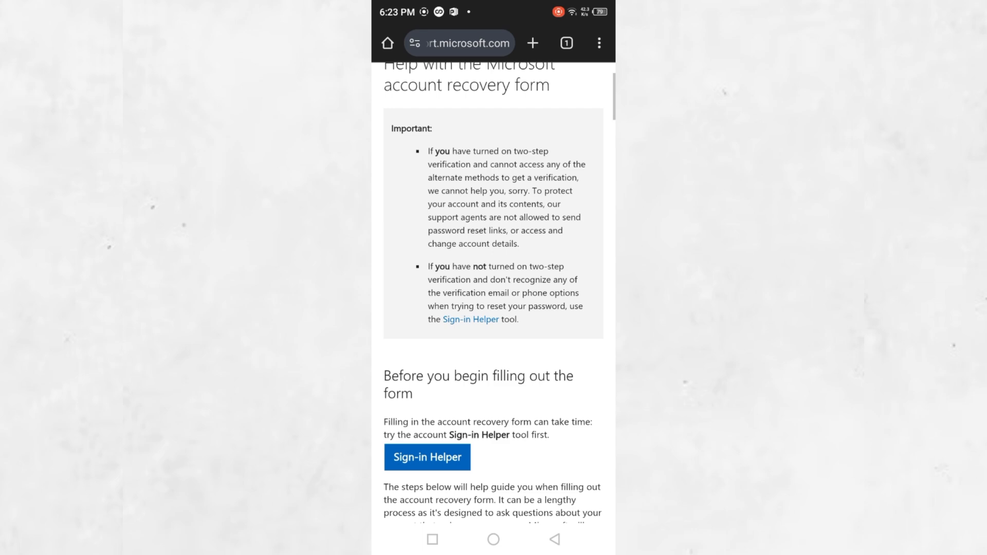
scroll("down", 3)
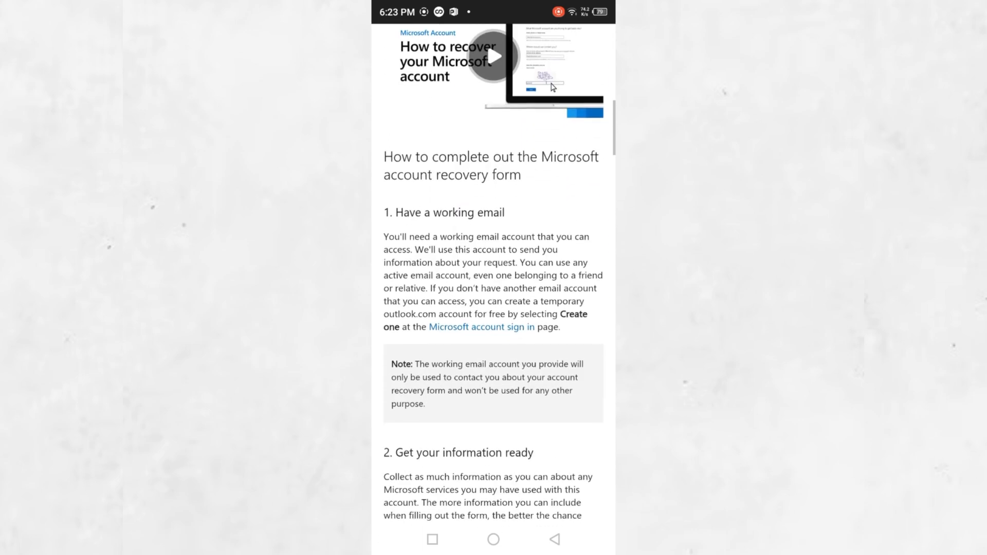
scroll("down", 3)
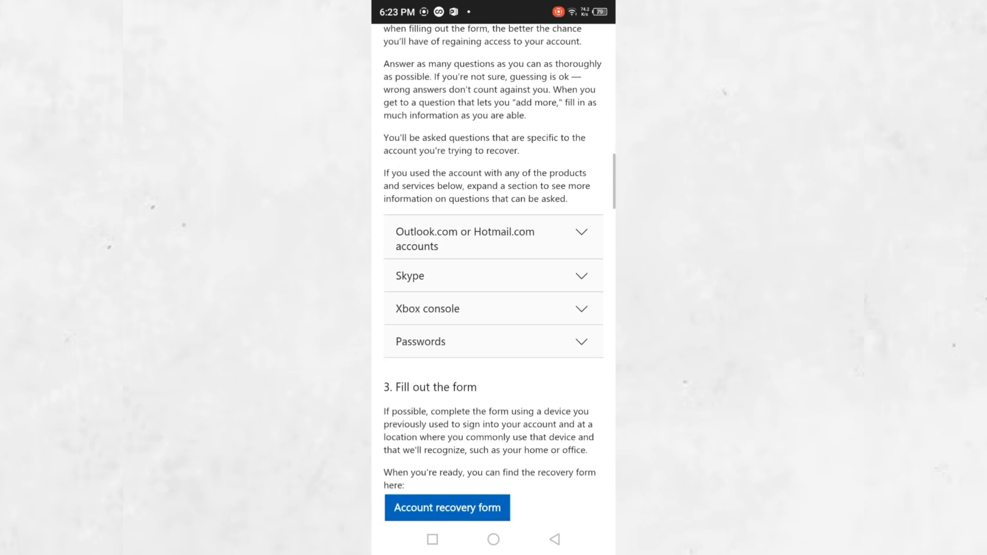
left_click(446, 508)
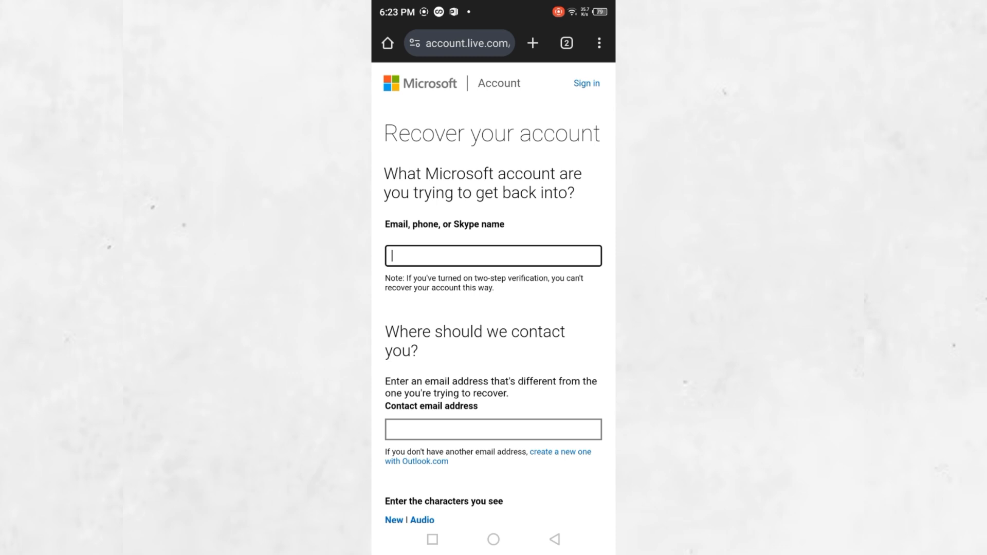
scroll("down", 3)
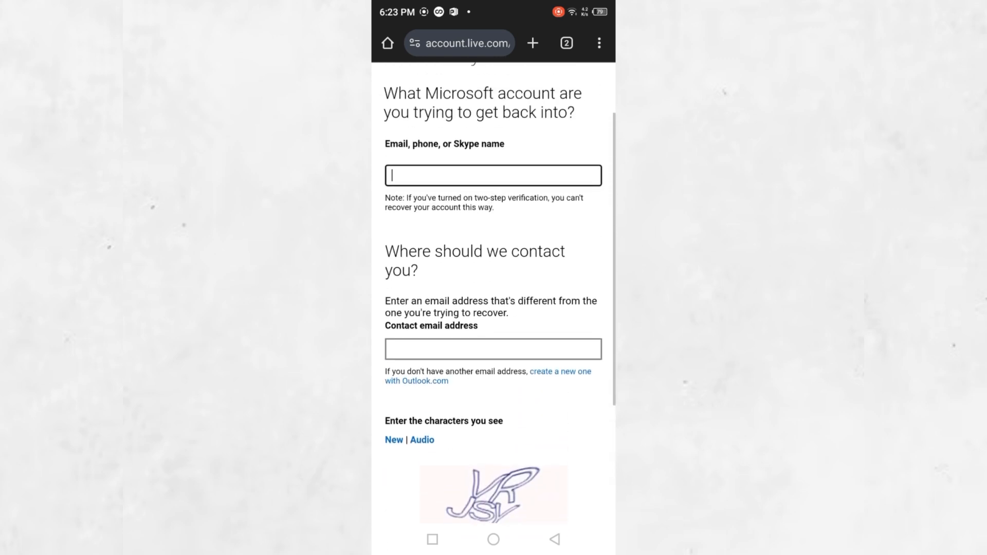
scroll("up", 3)
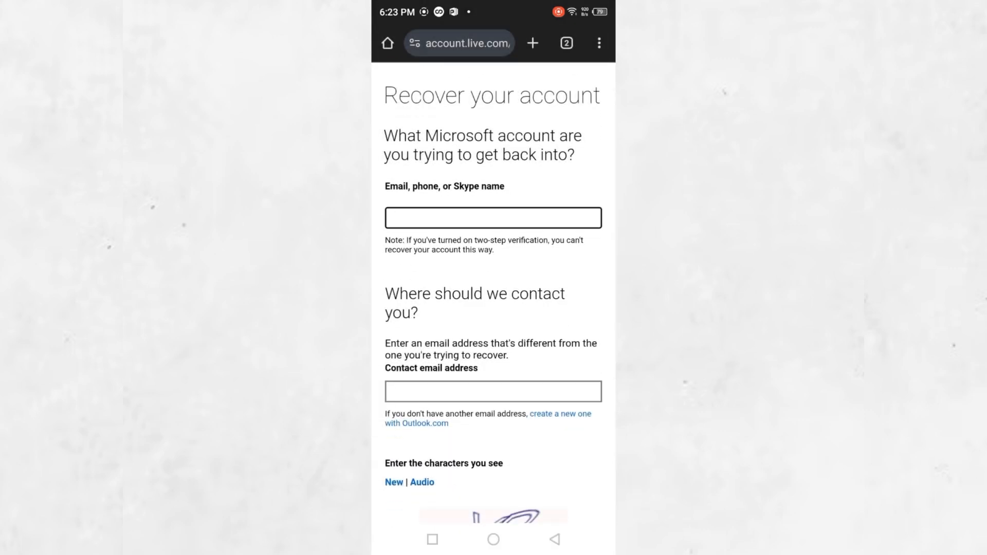
scroll("up", 3)
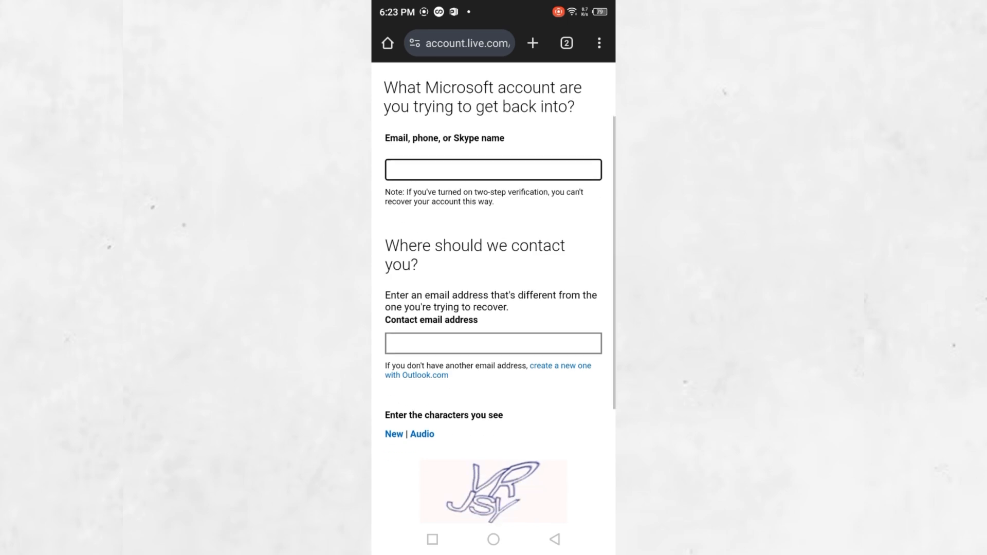
left_click(493, 343)
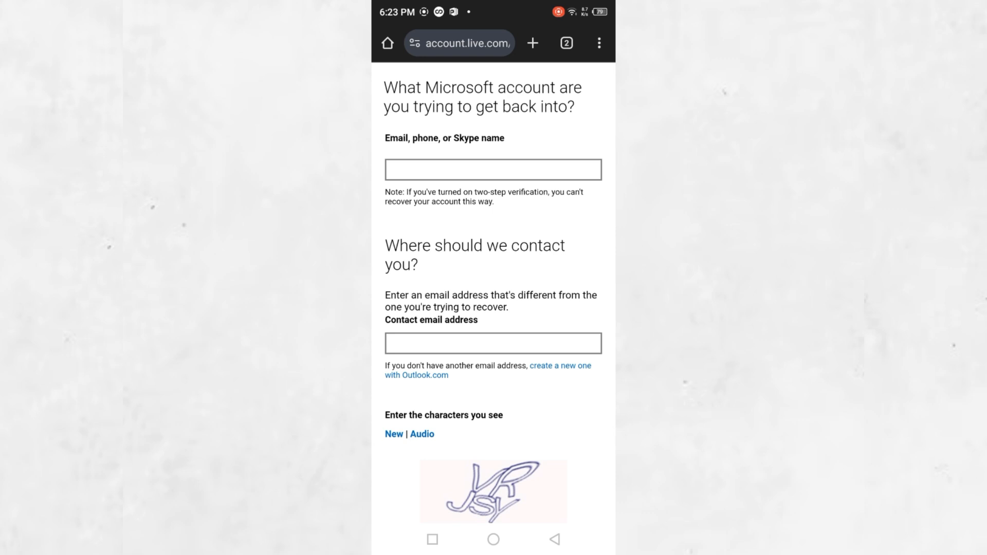
scroll("up", 3)
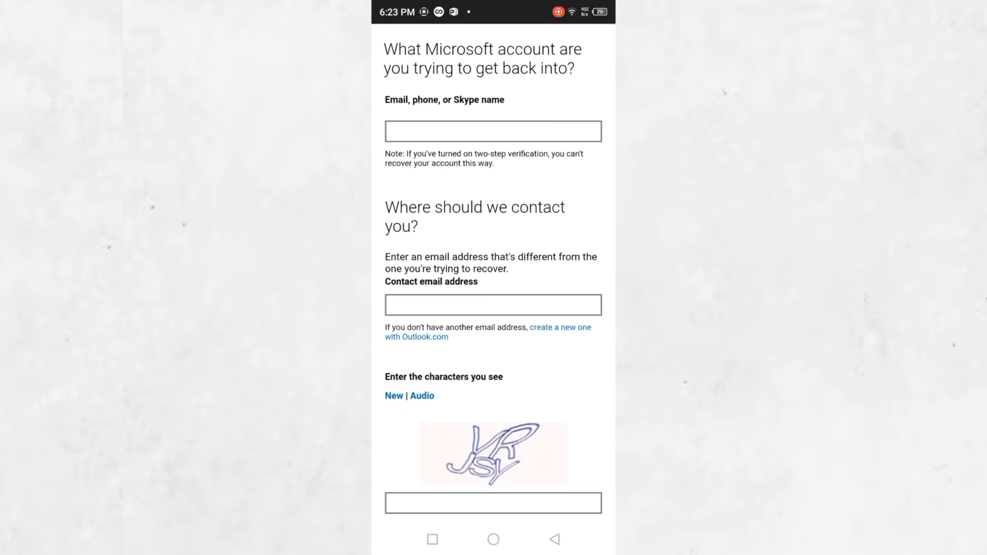
scroll("down", 3)
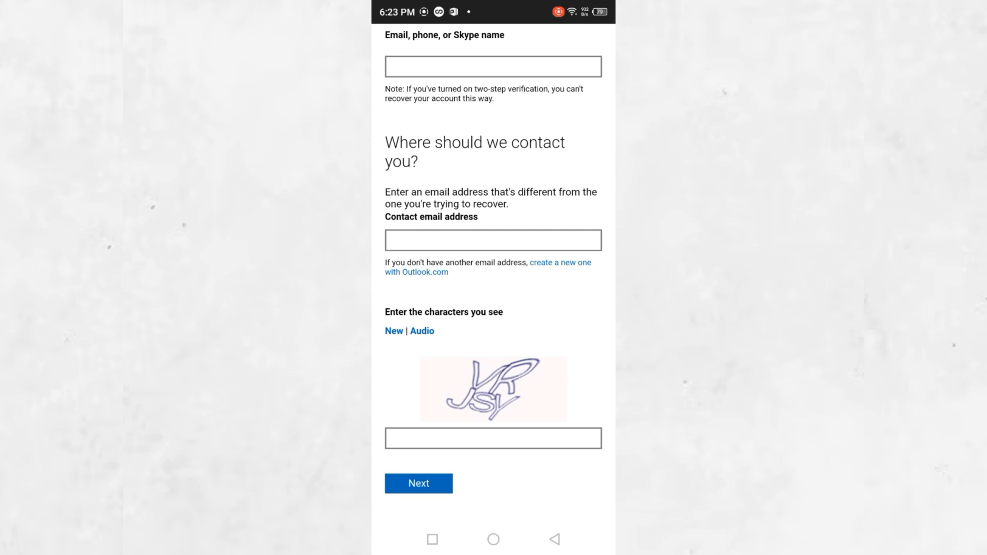
scroll("down", 3)
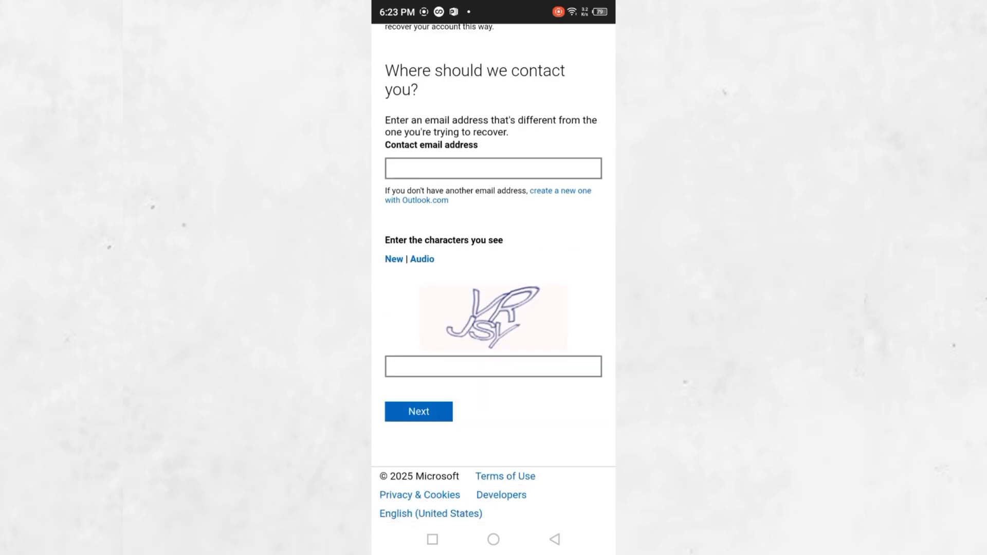